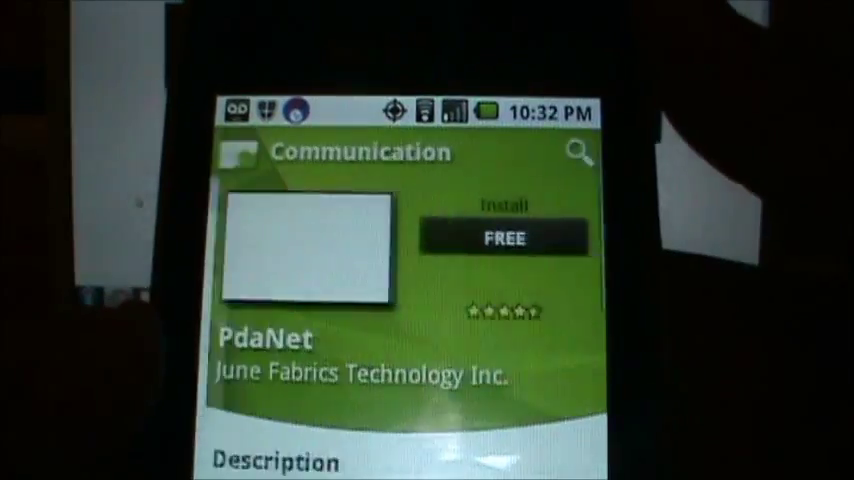
# Install the free PdaNet app from its Android Market page
pyautogui.click(504, 236)
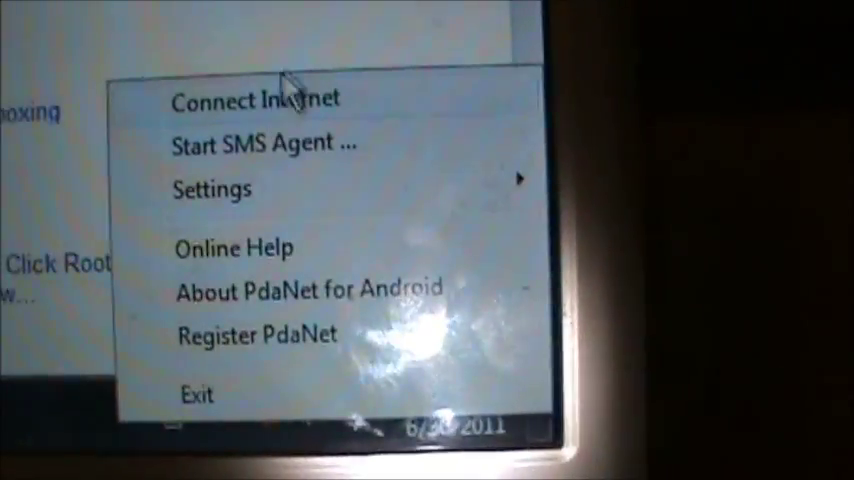
# Choose Connect Internet from the PdaNet tray menu so the PC links through the phone
pyautogui.click(256, 100)
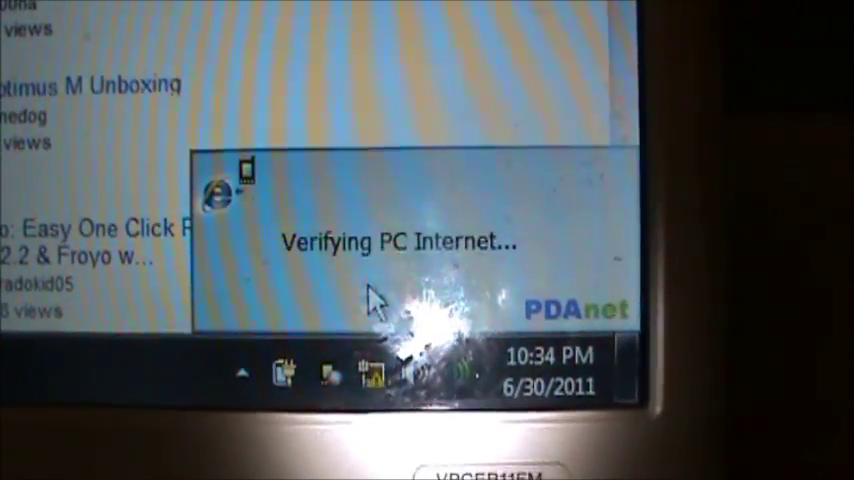